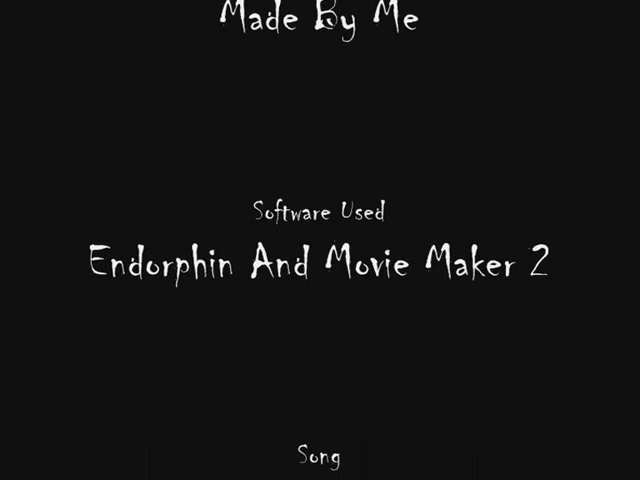
pyautogui.scroll(-3)
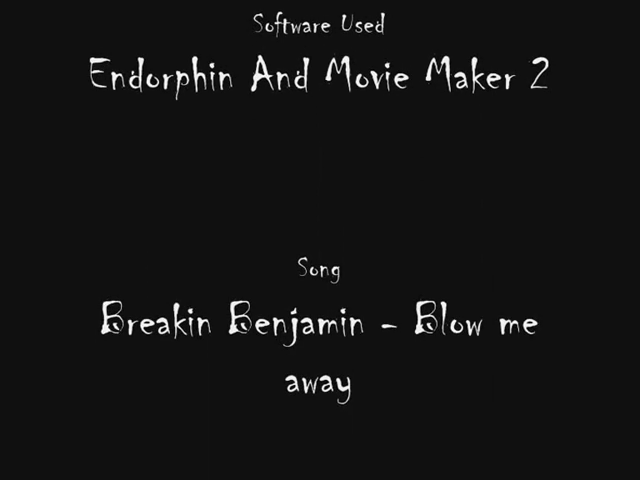